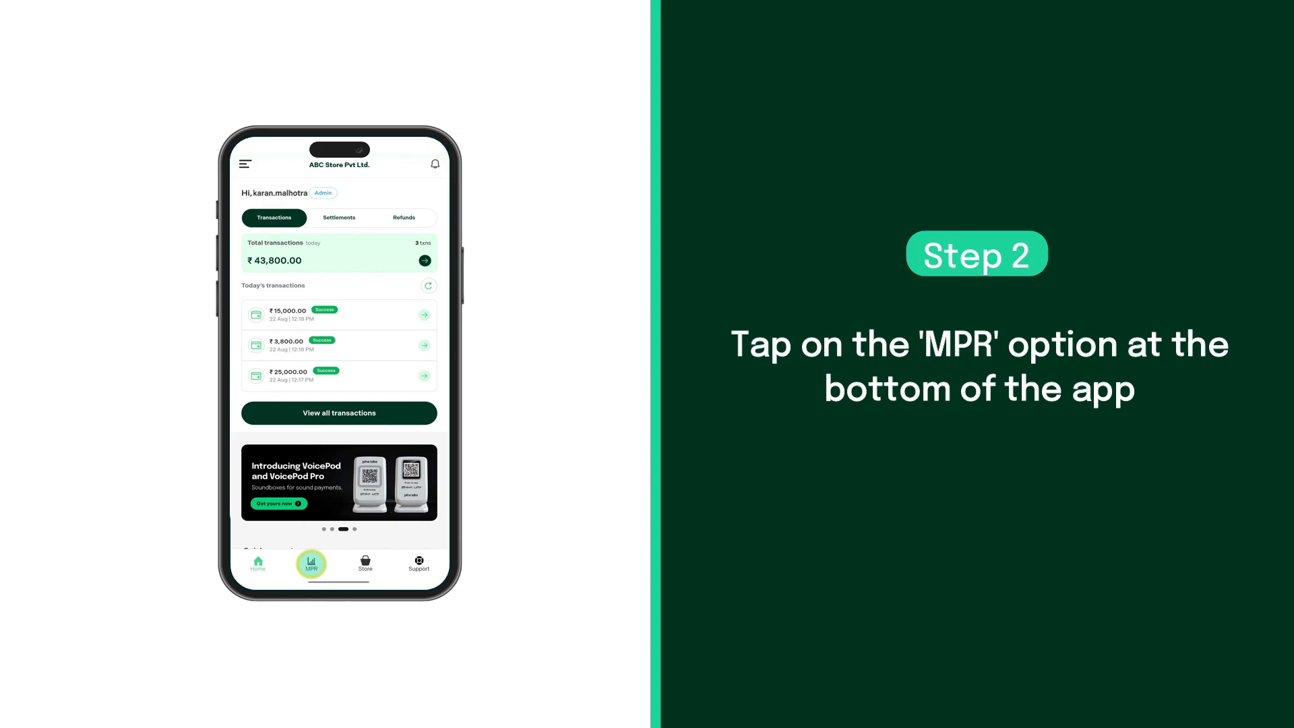
- Open MPR, choose Sep 24, 2024, and view that date's reports
{"action": "left_click", "coordinate": [312, 566]}
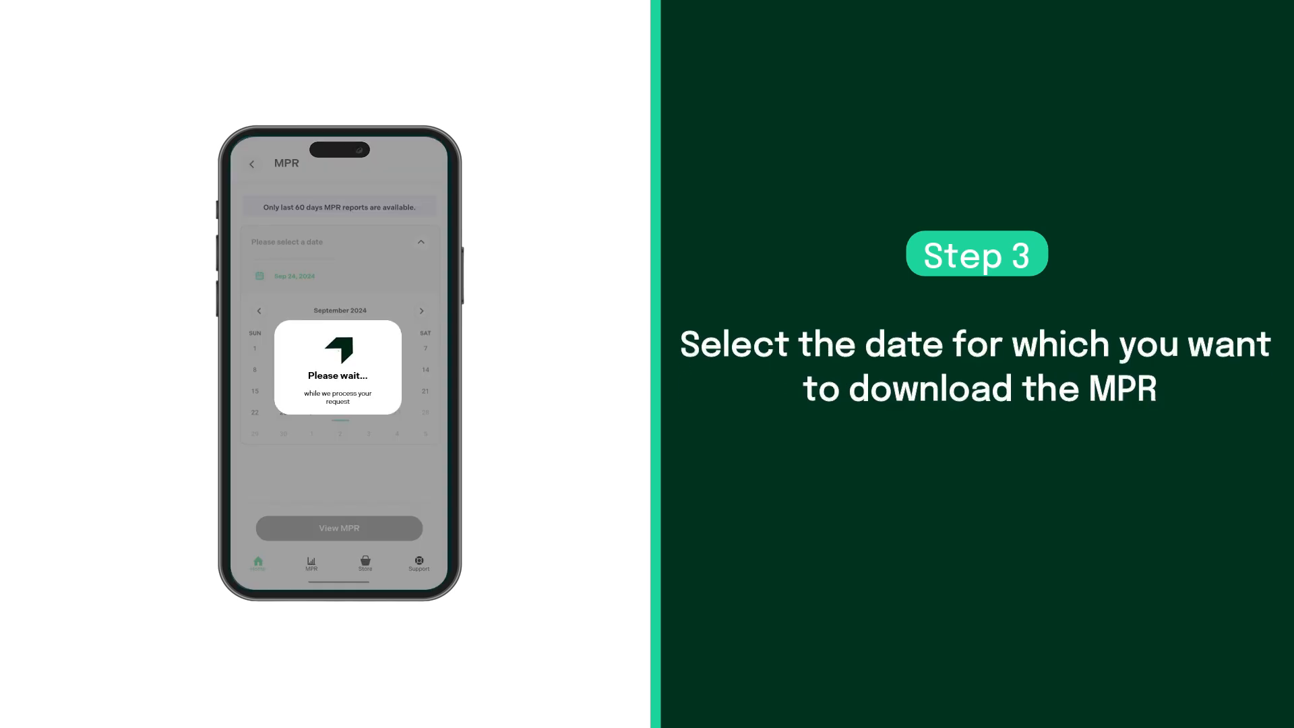
{"action": "left_click", "coordinate": [338, 528]}
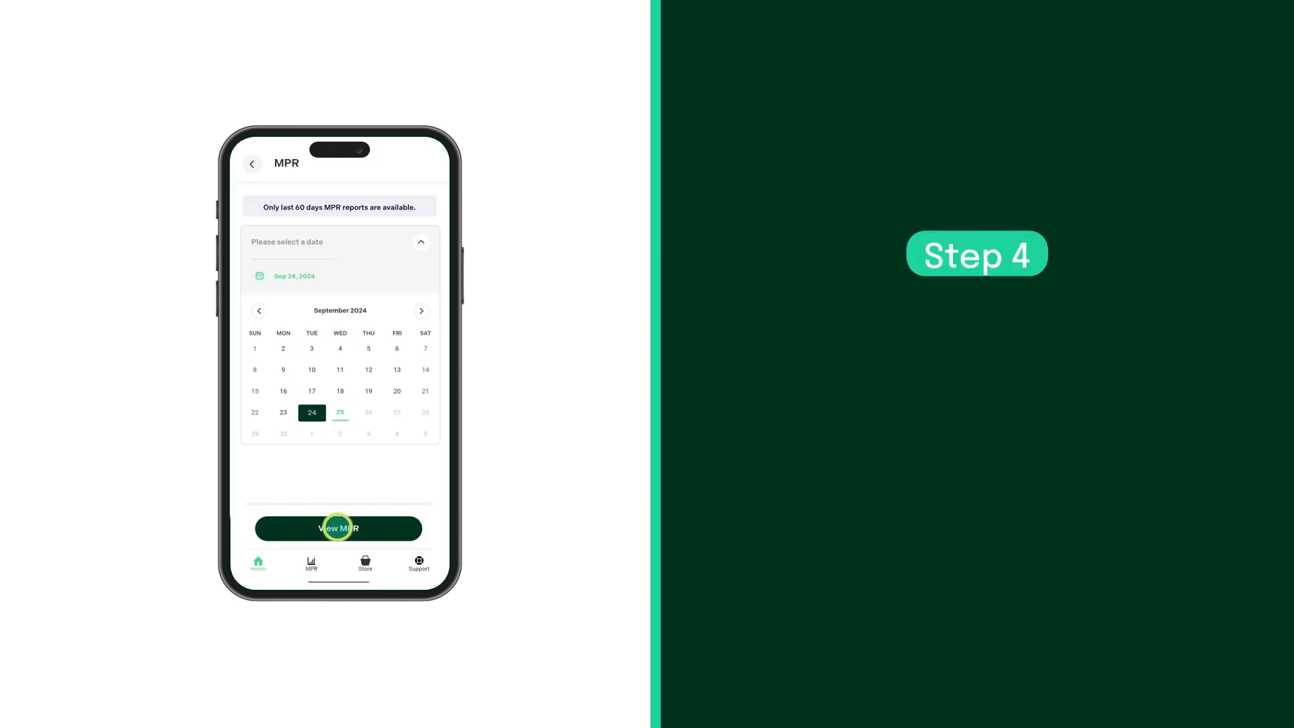
{"action": "left_click", "coordinate": [337, 529]}
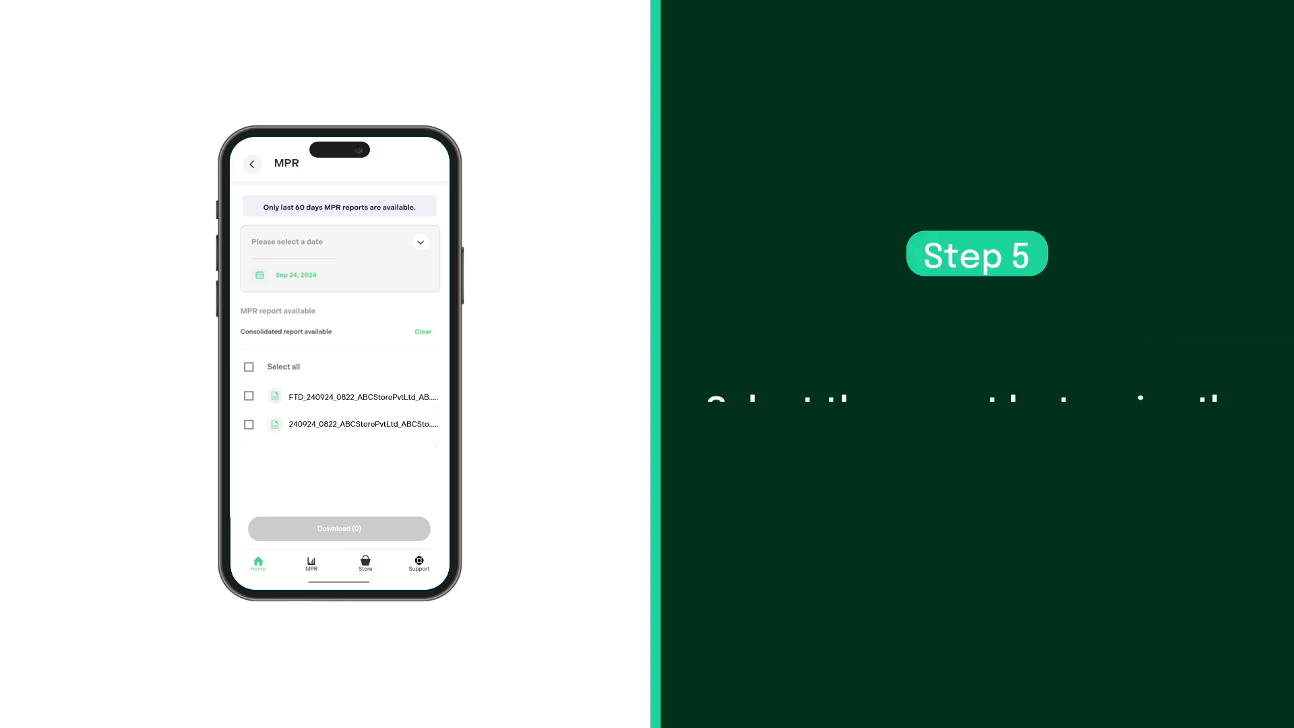
- Select all Sep 24, 2024 MPR reports and download both files
{"action": "left_click", "coordinate": [249, 394]}
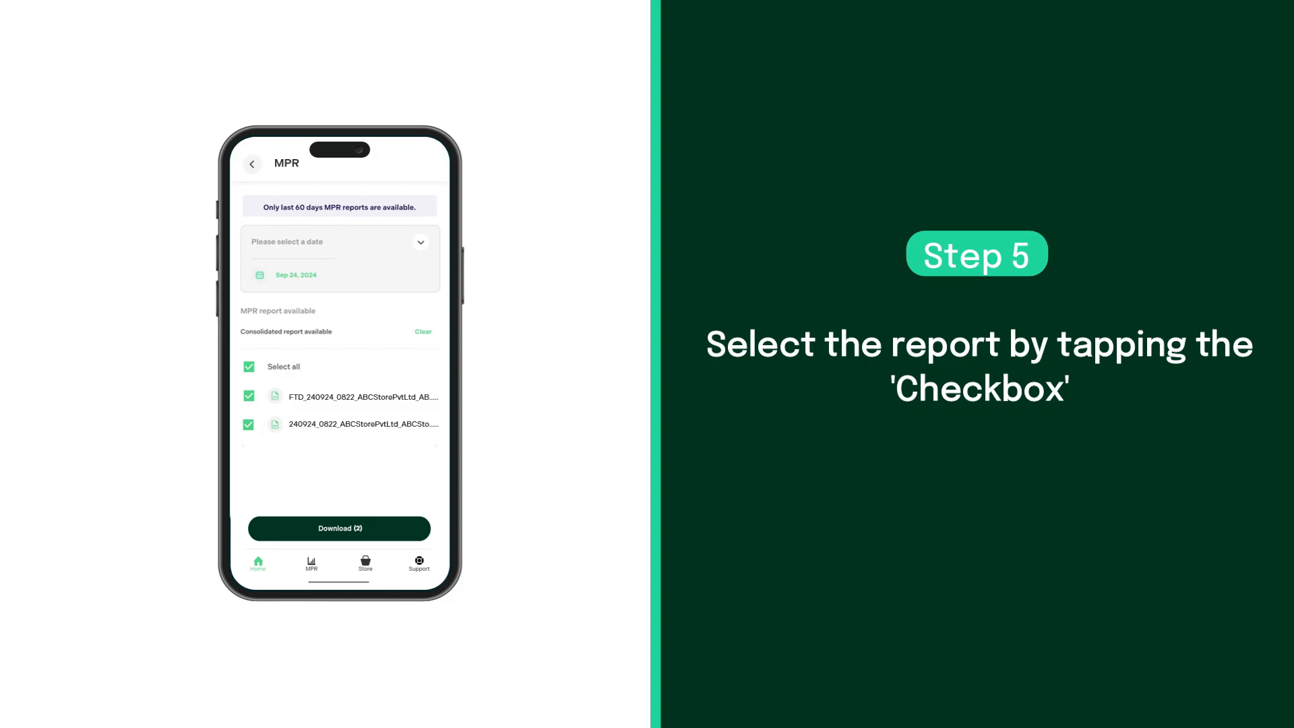
{"action": "left_click", "coordinate": [338, 529]}
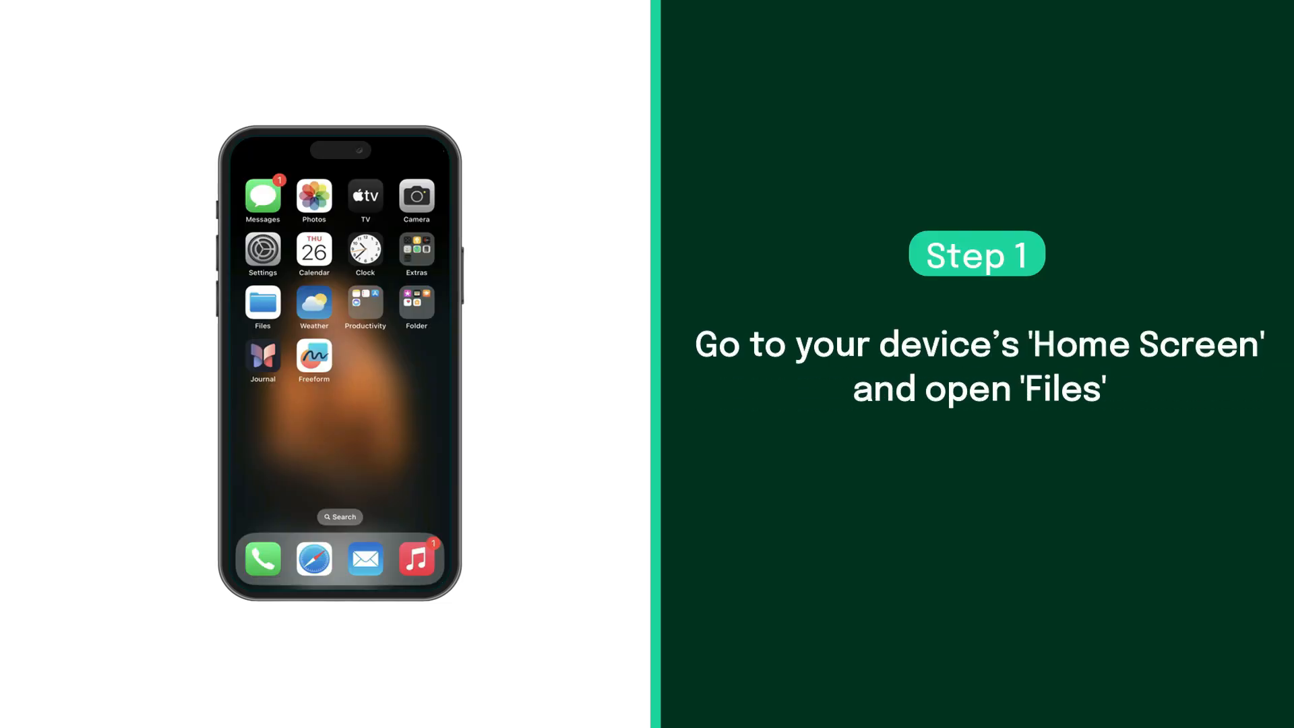
- Launch the Files app from the iPhone Home Screen
{"action": "left_click", "coordinate": [262, 303]}
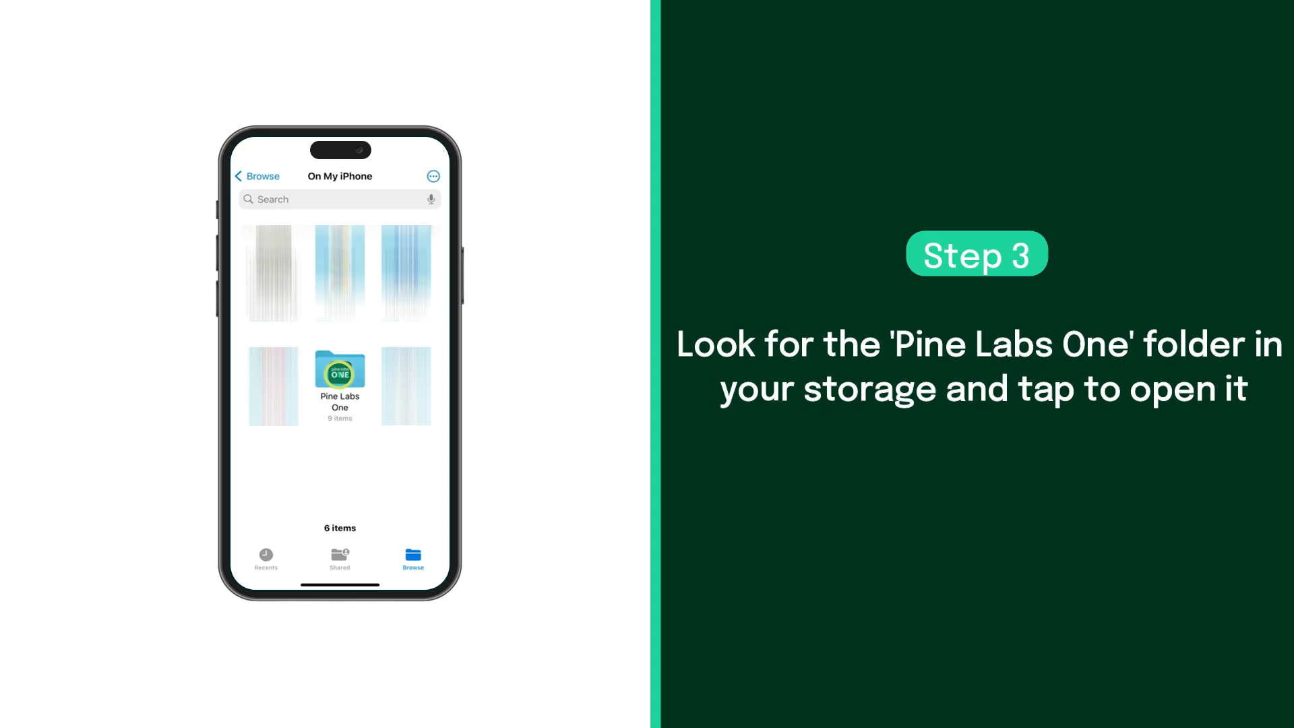
- Extract the downloaded MPR zip inside the Pine Labs One folder
{"action": "left_click", "coordinate": [338, 374]}
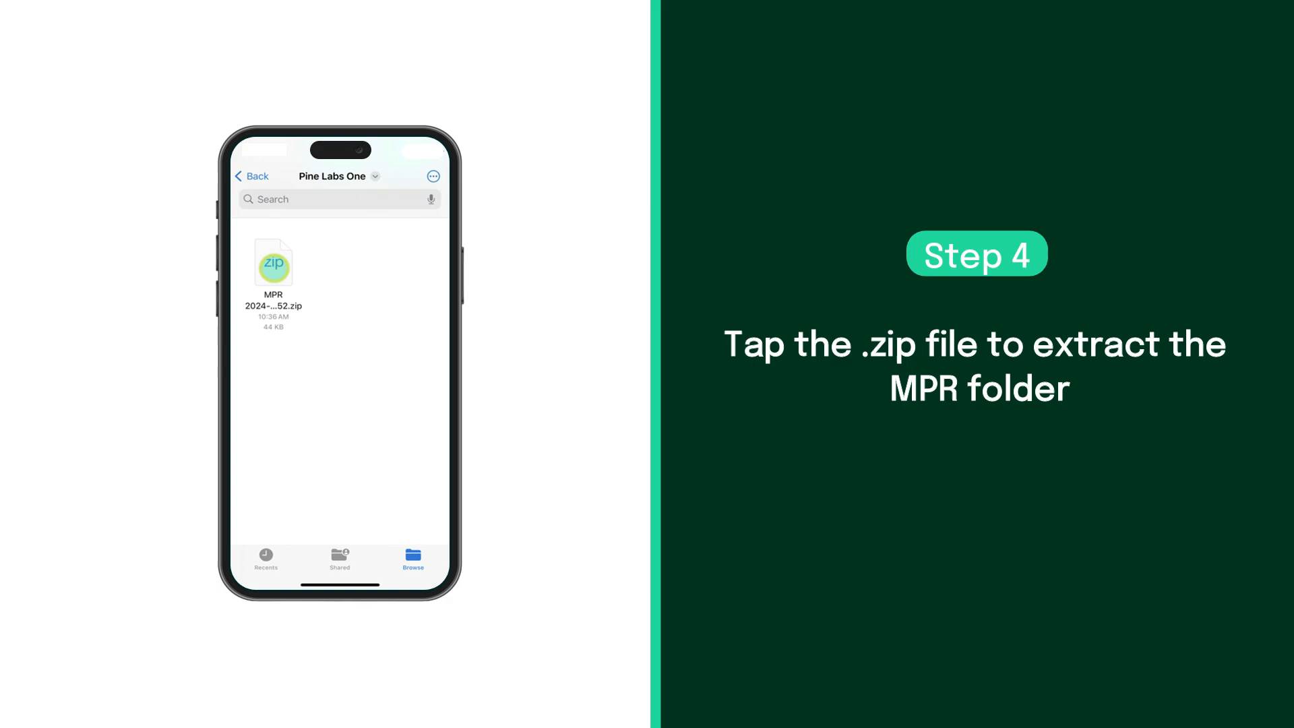
{"action": "left_click", "coordinate": [273, 266]}
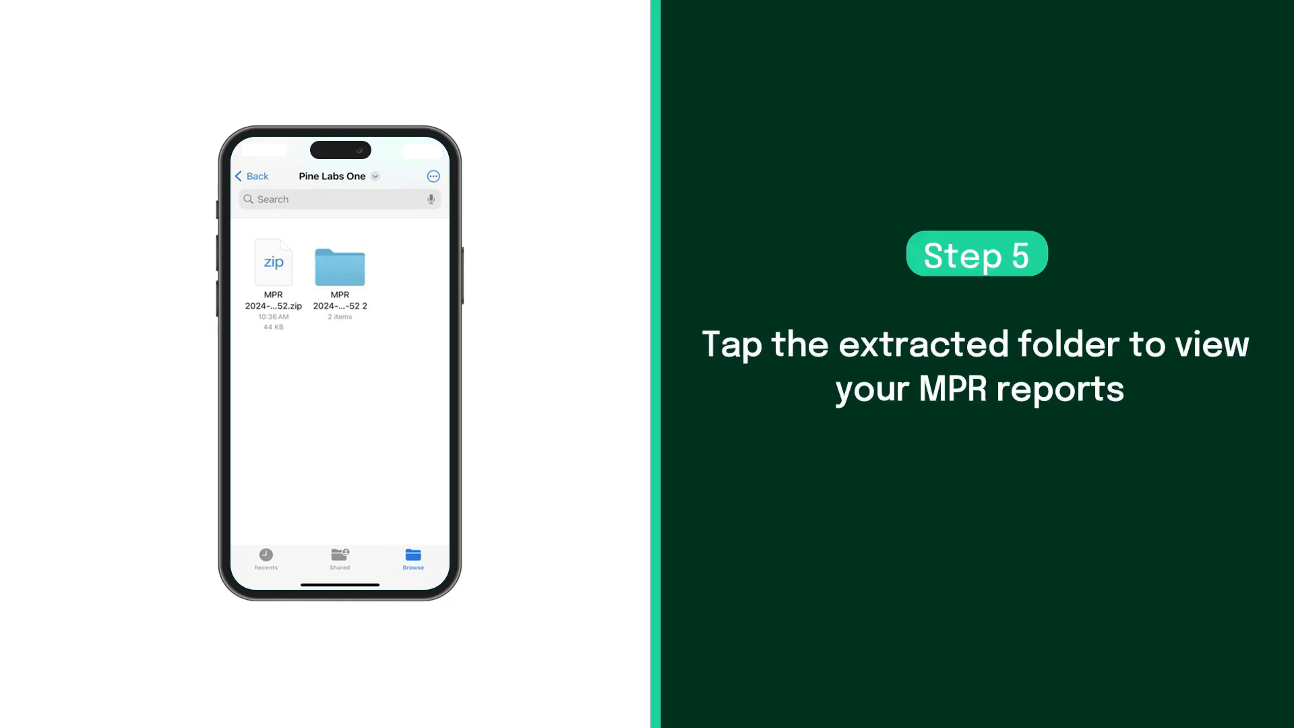
- Open the first report from the extracted MPR folder as a spreadsheet
{"action": "left_click", "coordinate": [338, 265]}
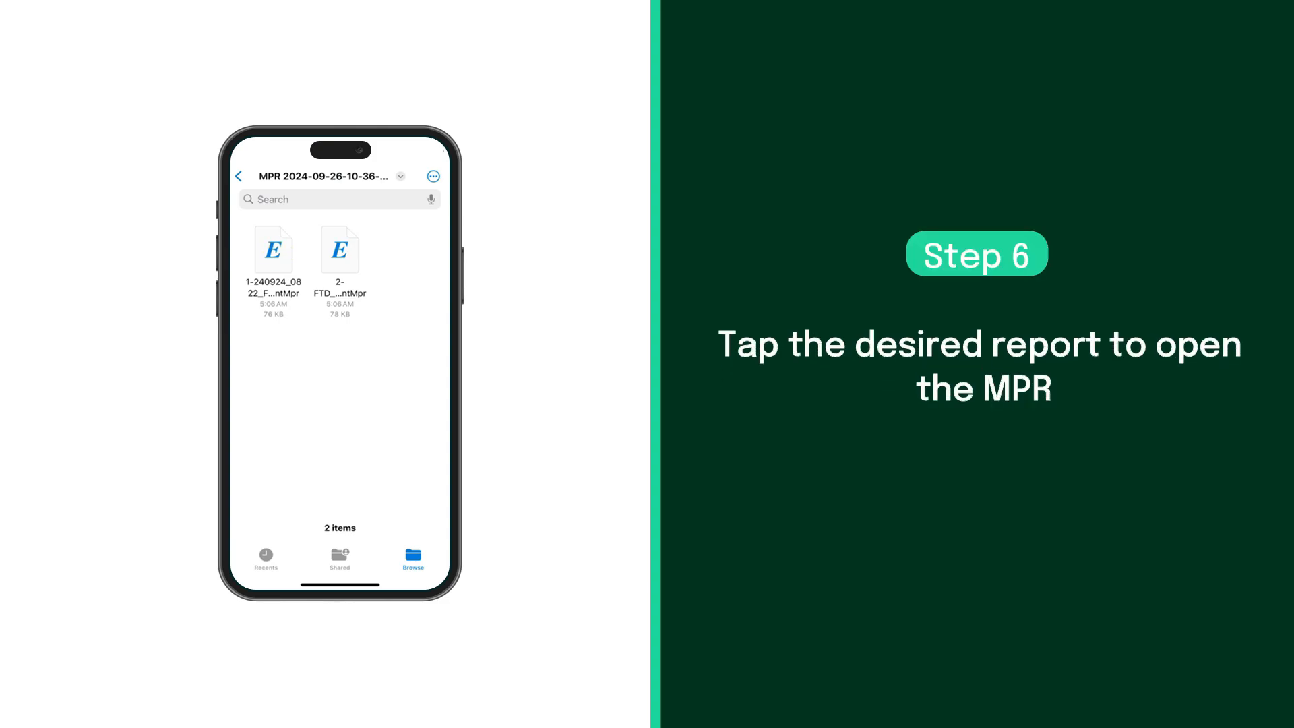
{"action": "left_click", "coordinate": [272, 249]}
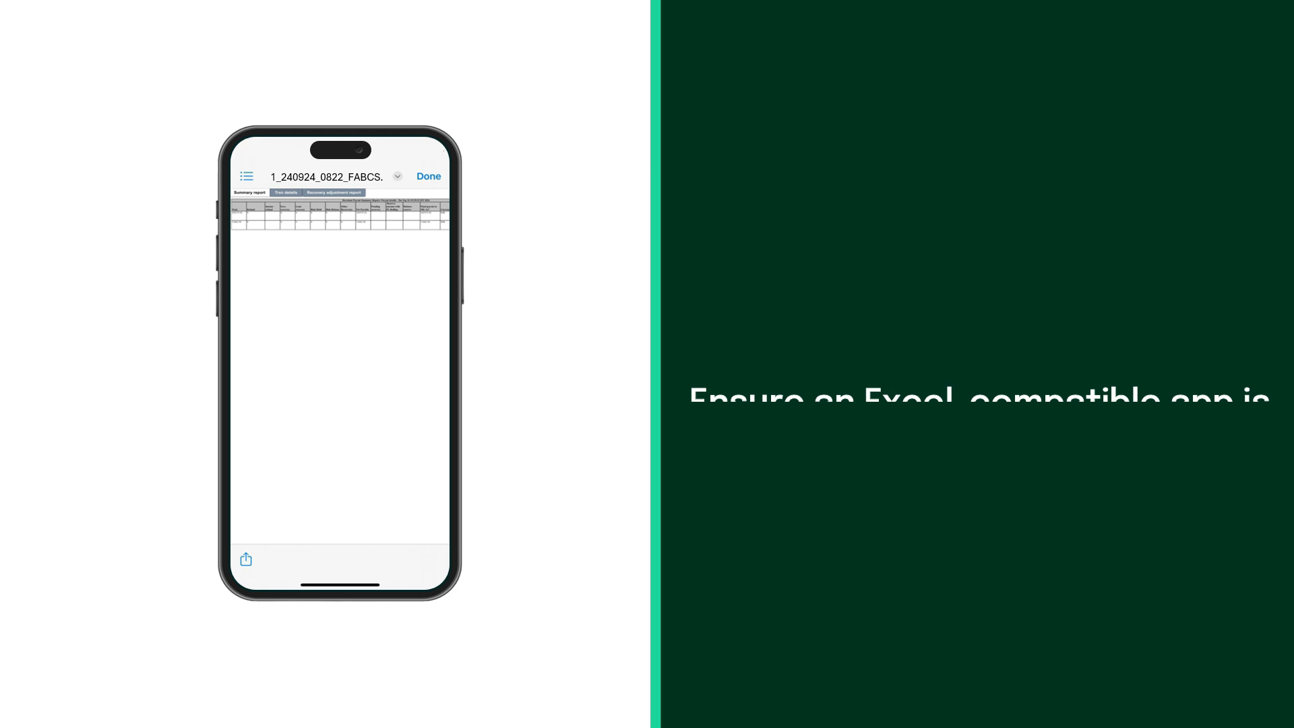